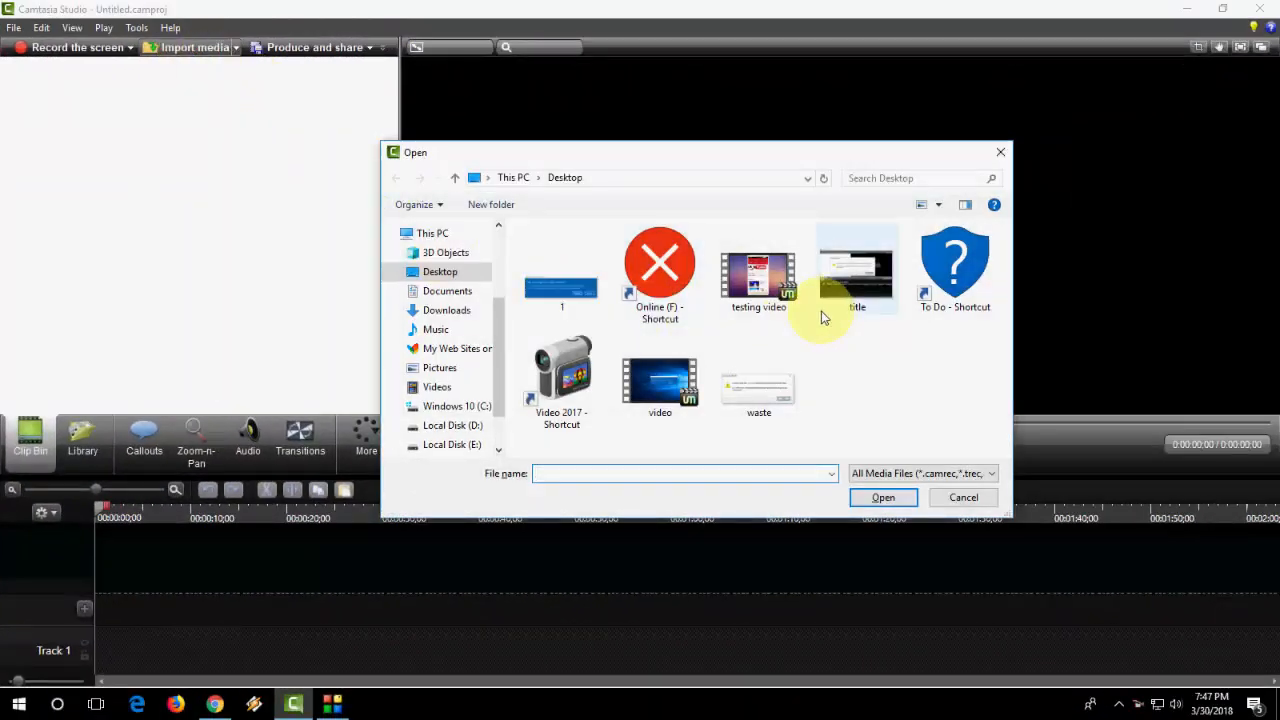
- Import 'testing video' from the Desktop, which fails with an unsupported media type or codec error
{"action": "left_click", "coordinate": [758, 268]}
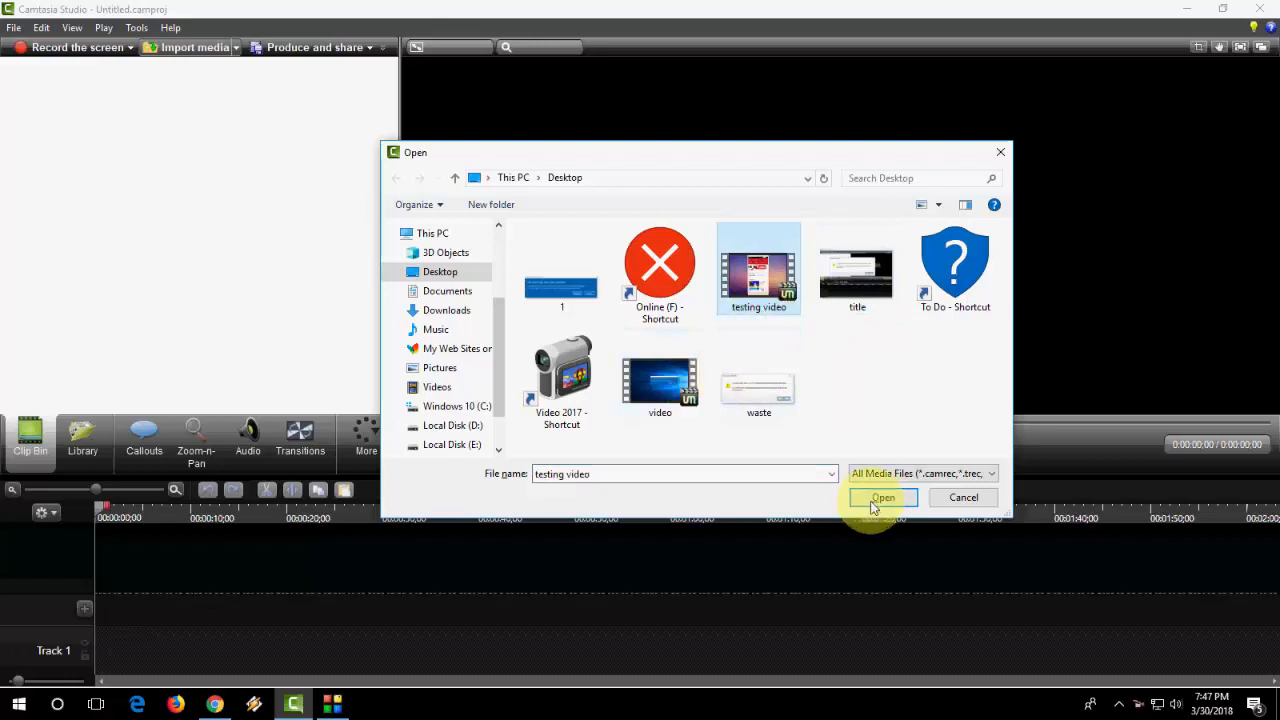
{"action": "left_click", "coordinate": [882, 496]}
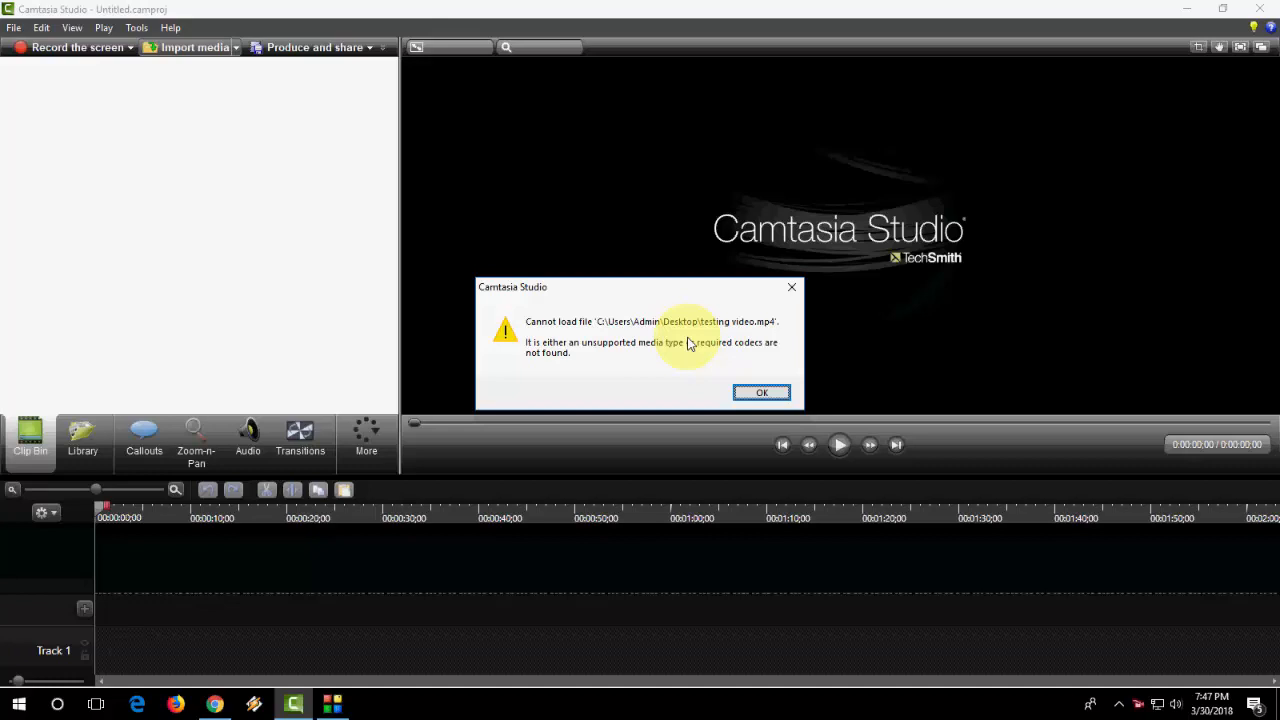
{"action": "mouse_move", "coordinate": [584, 362]}
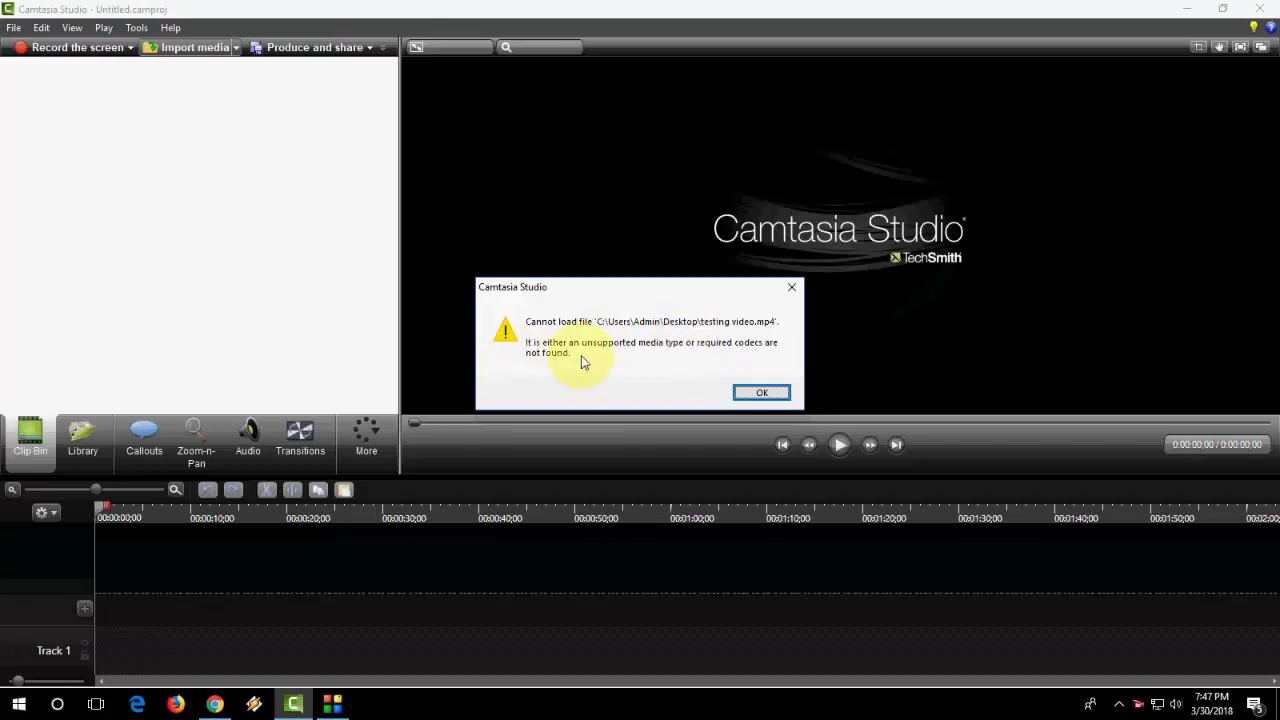
{"action": "mouse_move", "coordinate": [596, 360]}
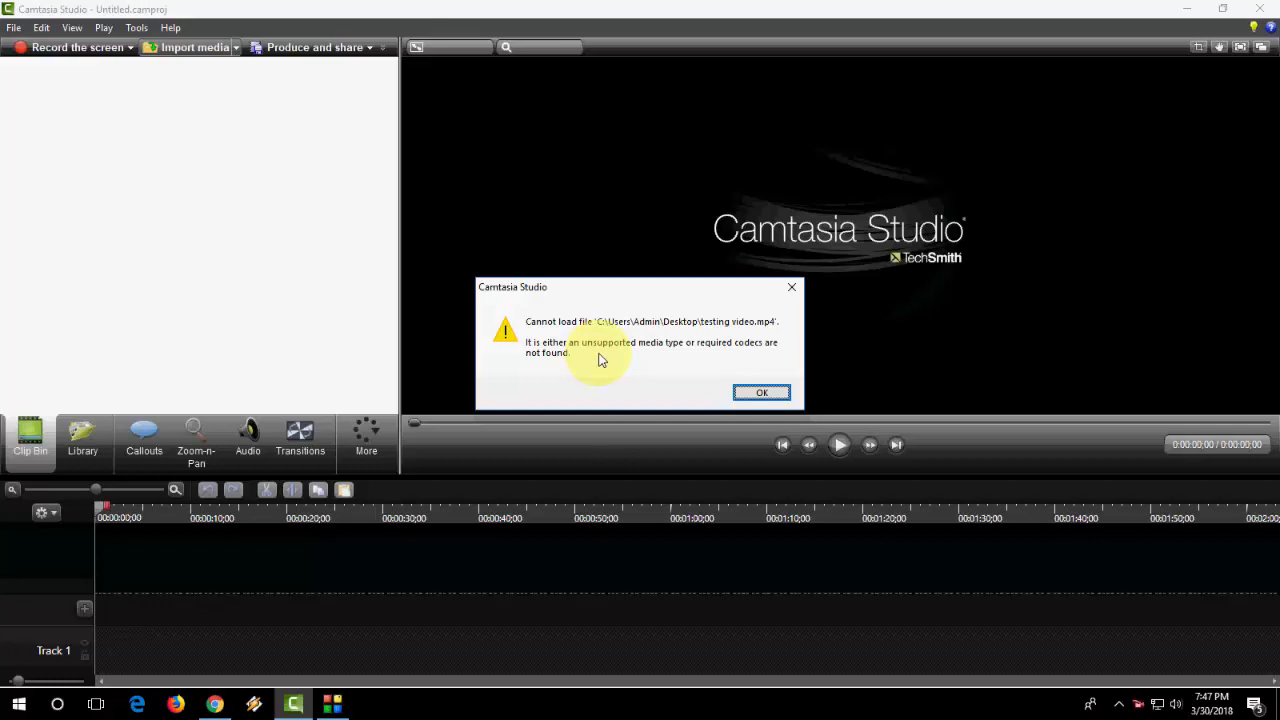
{"action": "mouse_move", "coordinate": [684, 350]}
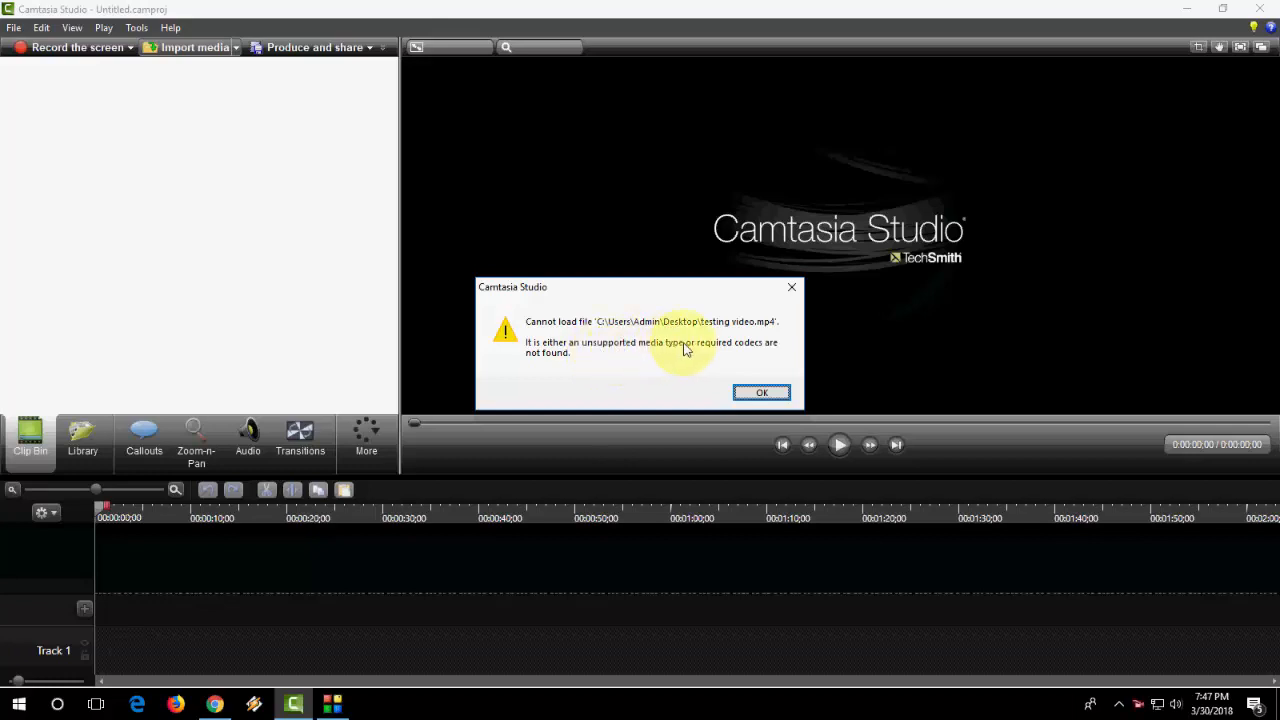
- Review the testing video's Properties from the desktop, confirming a 41.1 MB MP4 file
{"action": "left_click", "coordinate": [760, 392]}
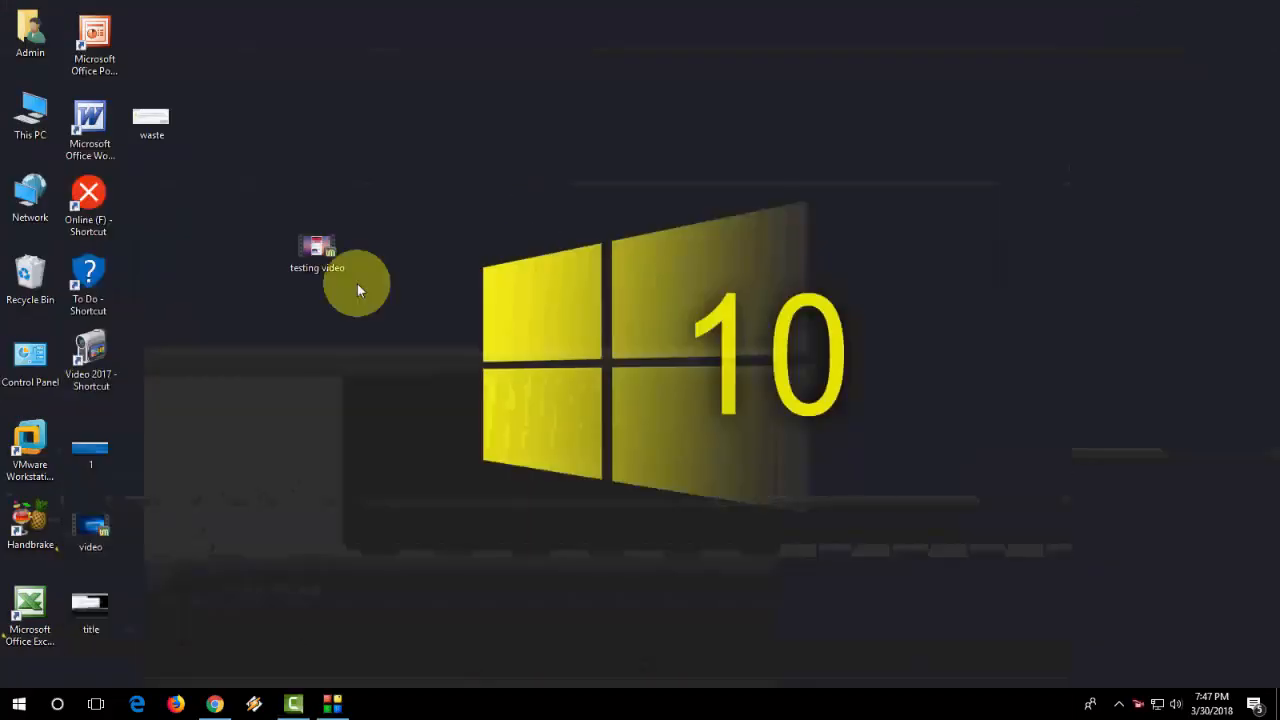
{"action": "right_click", "coordinate": [316, 250]}
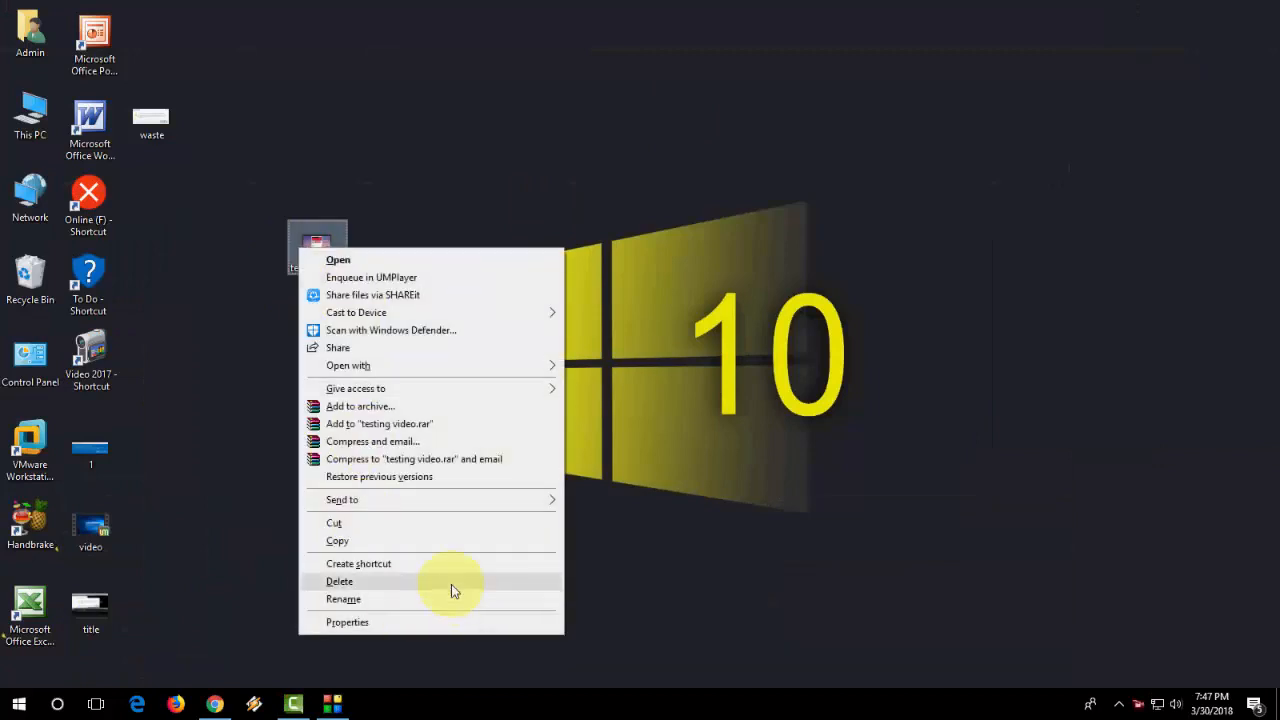
{"action": "left_click", "coordinate": [348, 622]}
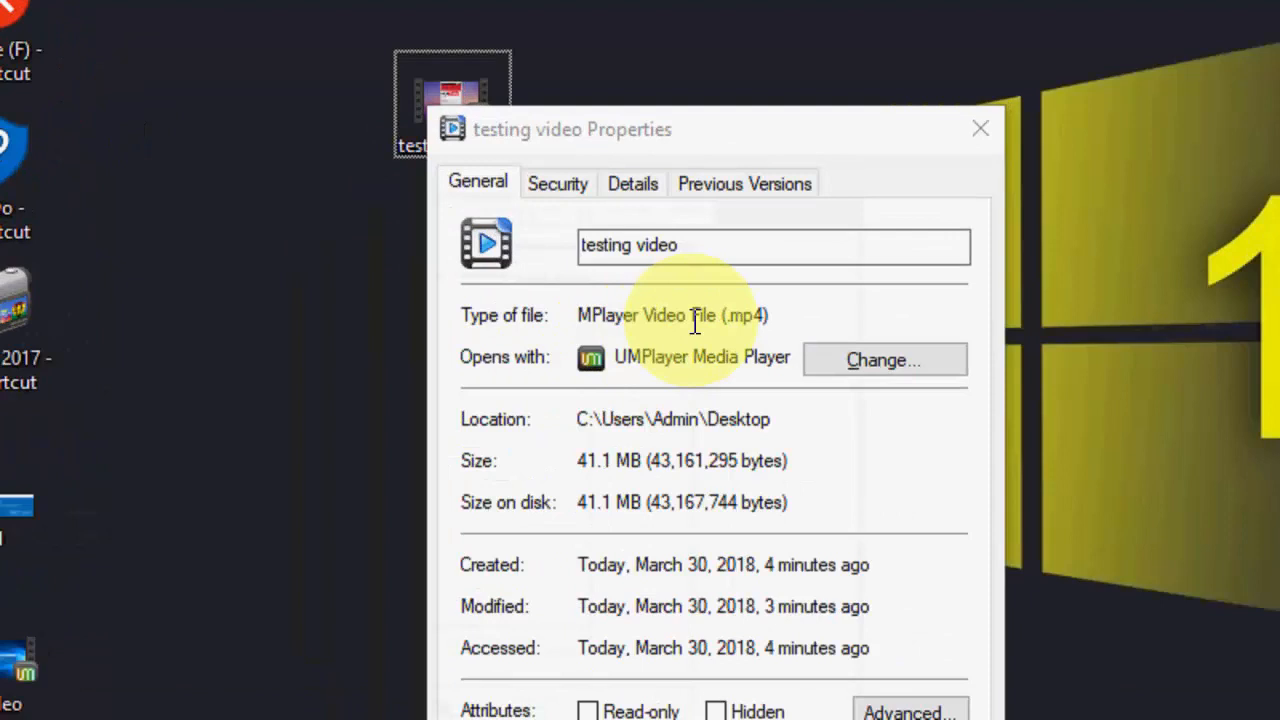
{"action": "mouse_move", "coordinate": [800, 318]}
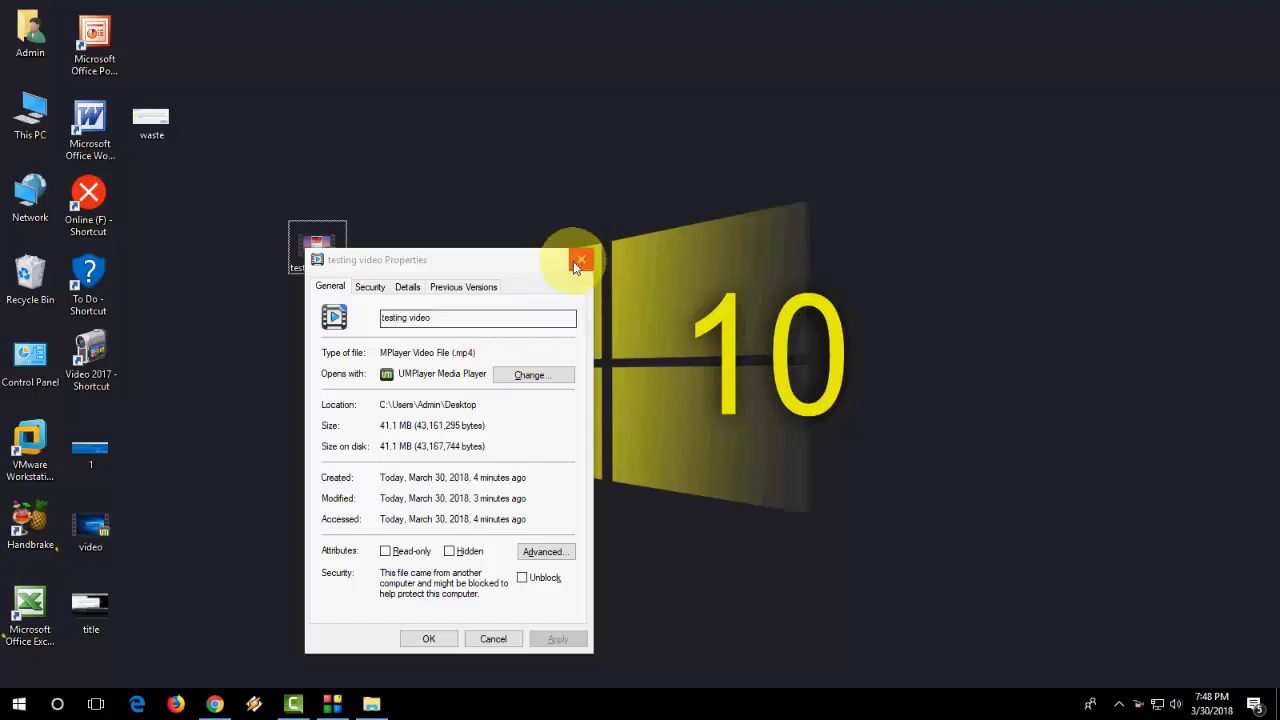
{"action": "left_click", "coordinate": [580, 260]}
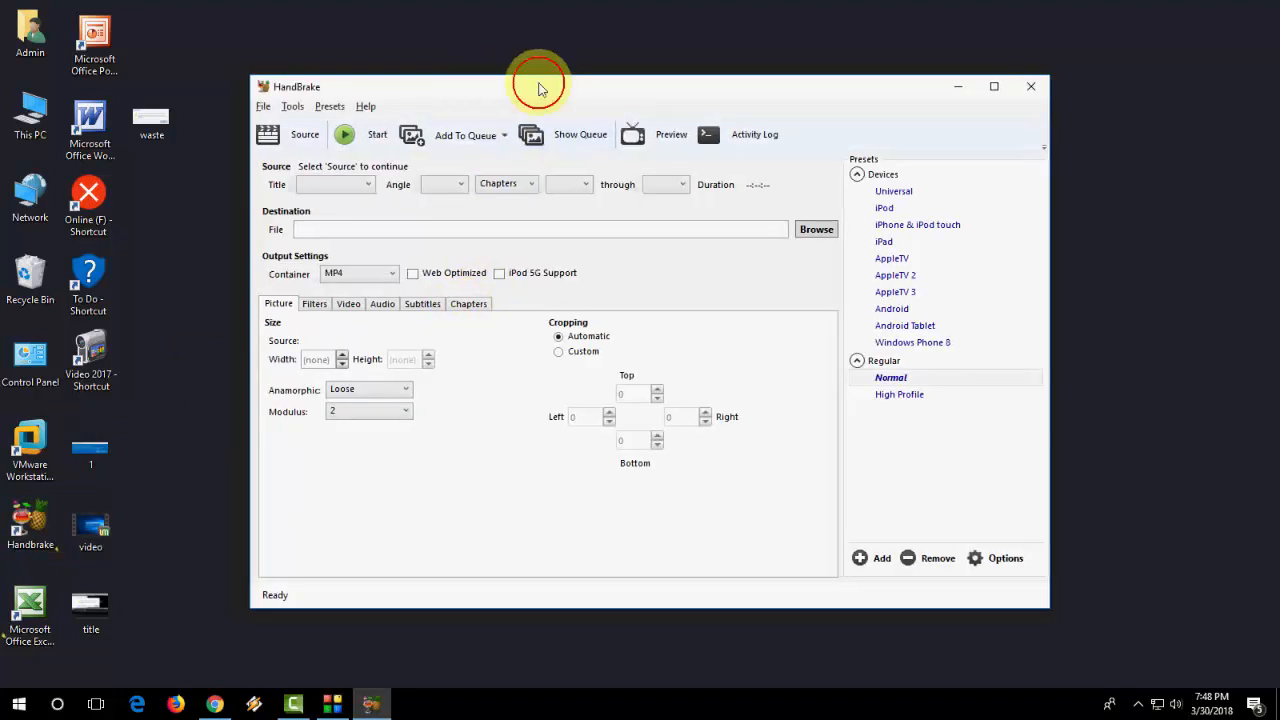
- Move the HandBrake window aside to reveal the desktop for dropping the testing video as source
{"action": "left_click_drag", "start_coordinate": [540, 86], "coordinate": [644, 84]}
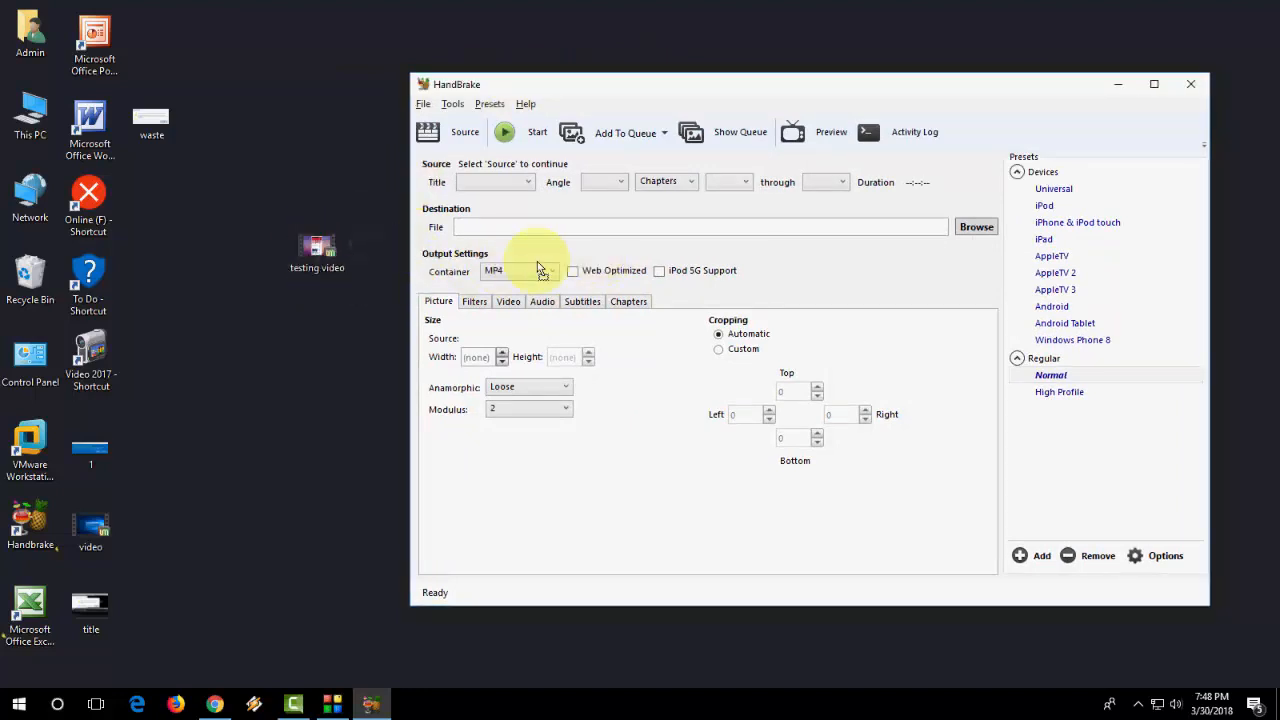
{"action": "mouse_move", "coordinate": [608, 262]}
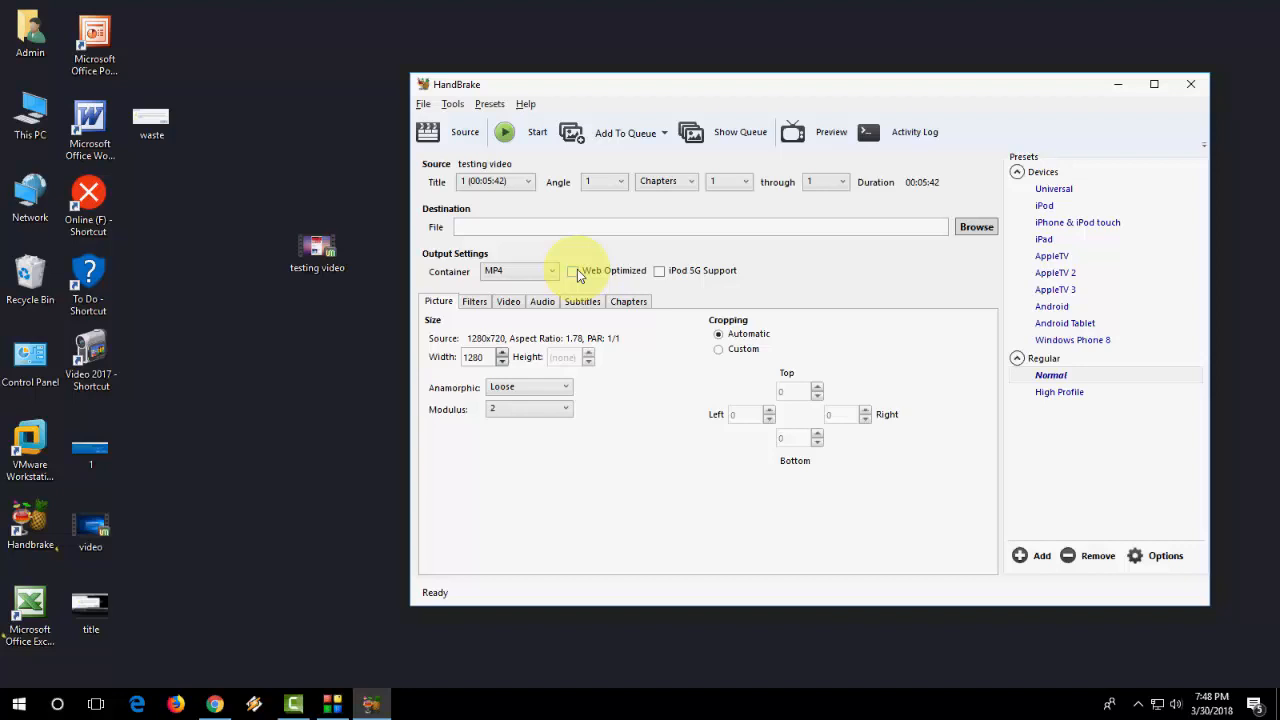
- Encode the testing video as web-optimized 'final' on the Desktop and start the encode
{"action": "left_click", "coordinate": [572, 270]}
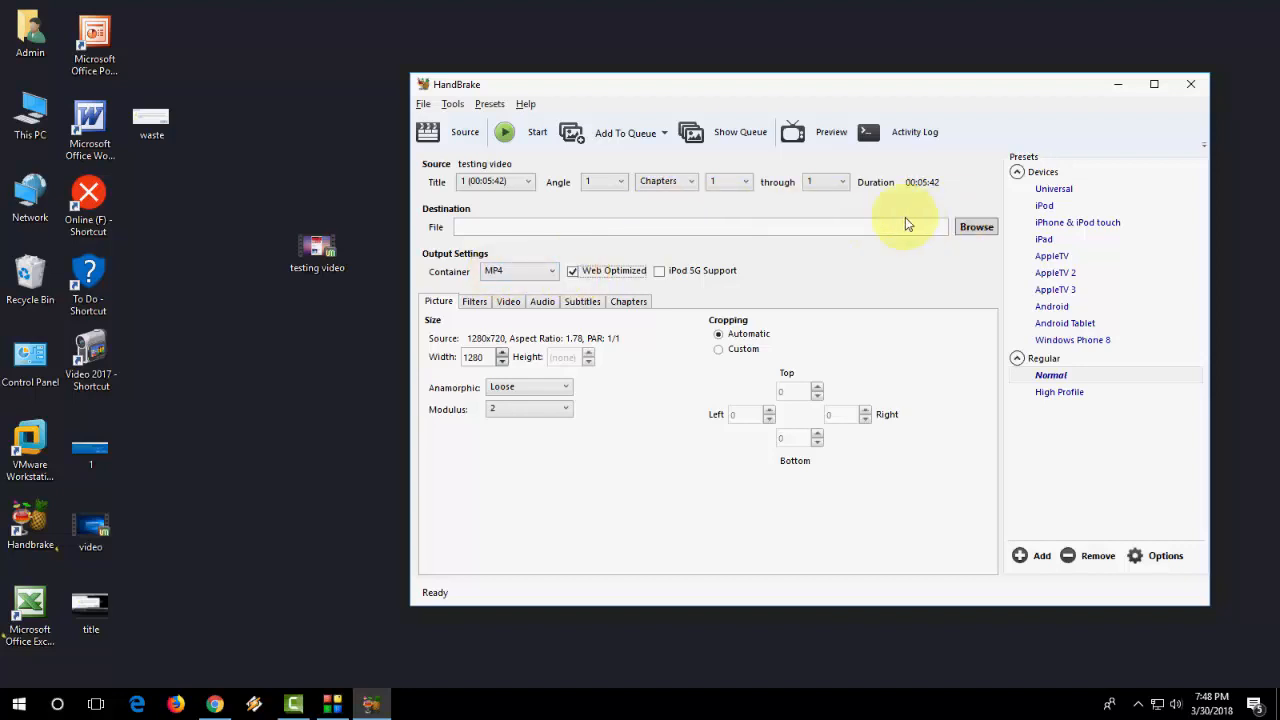
{"action": "left_click", "coordinate": [976, 228]}
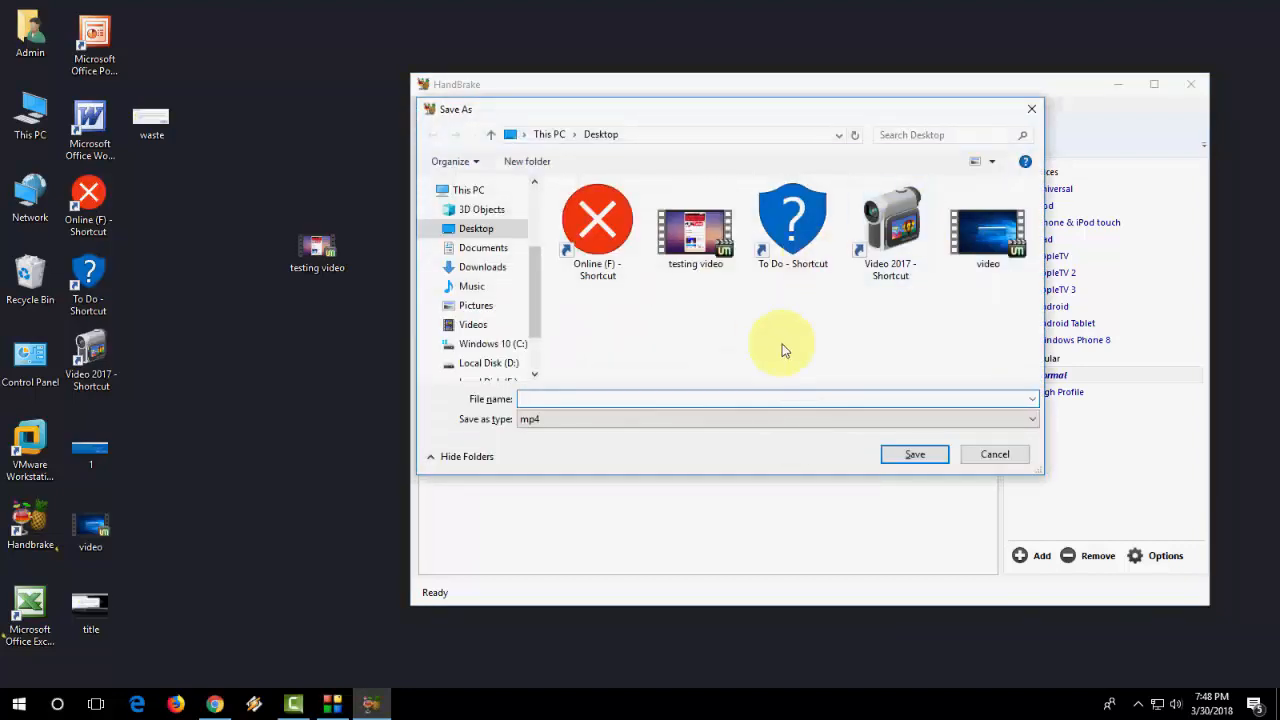
{"action": "type", "text": "final"}
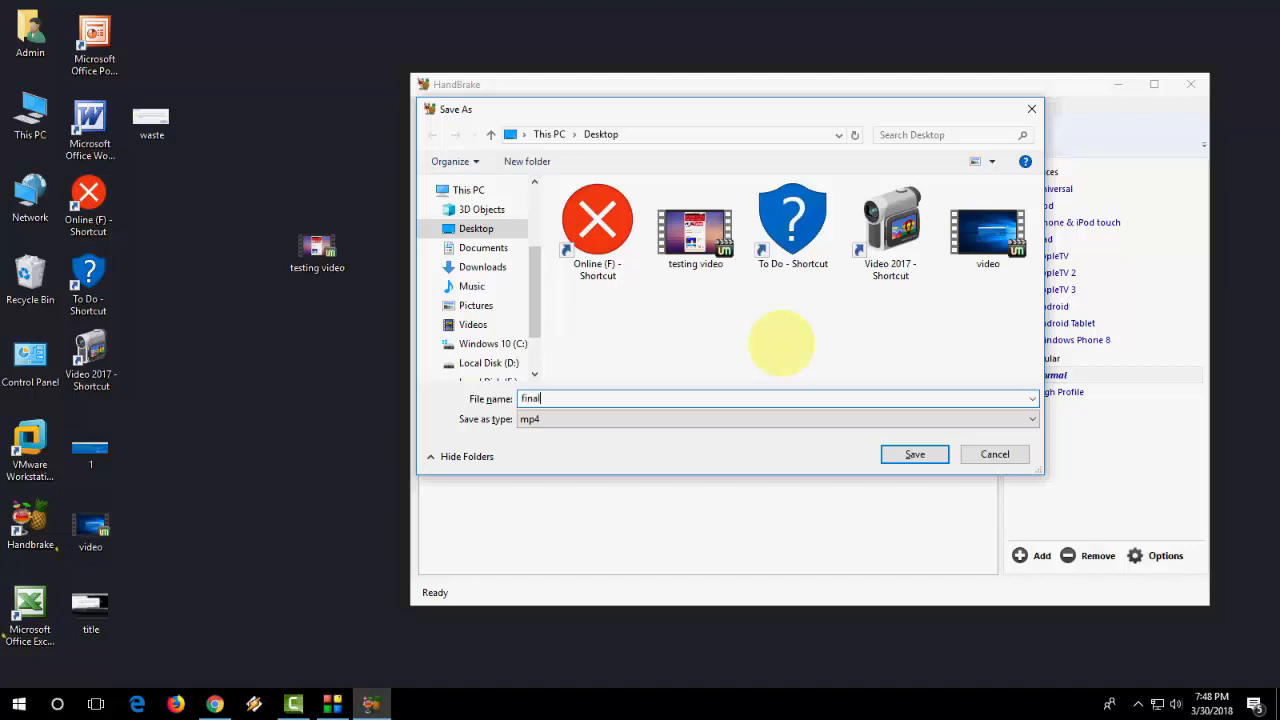
{"action": "left_click", "coordinate": [912, 454]}
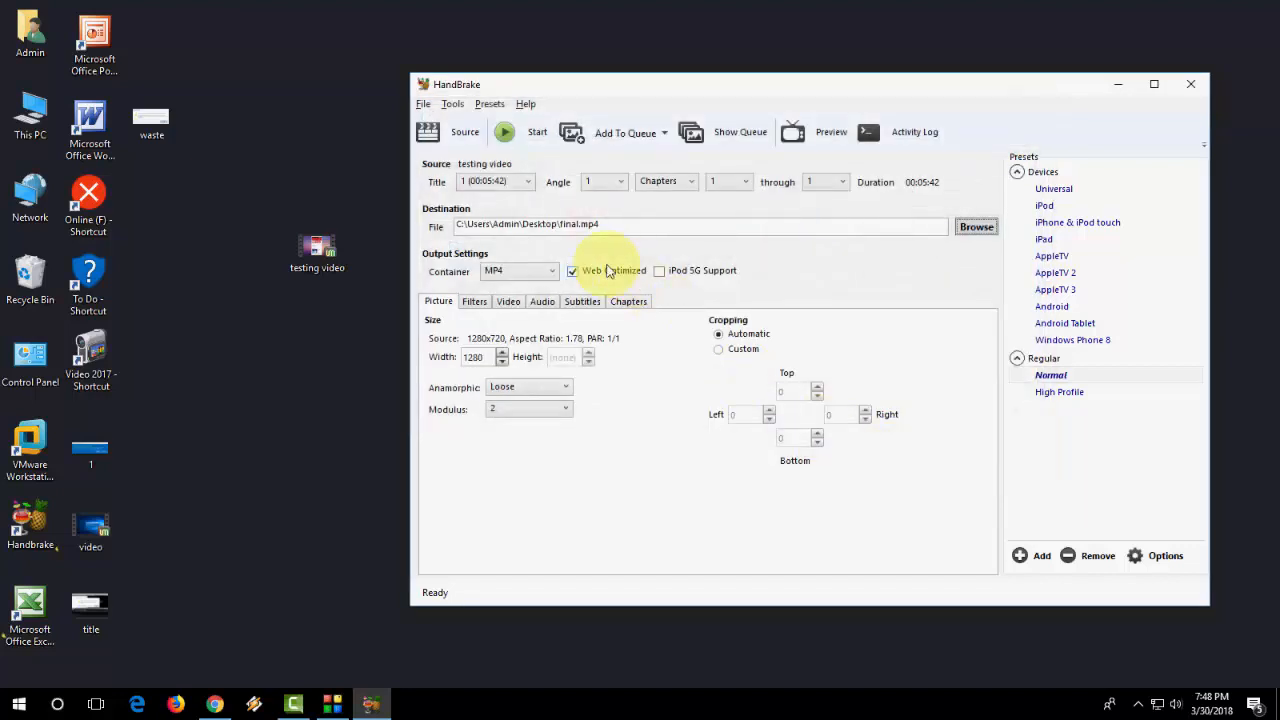
{"action": "left_click", "coordinate": [504, 132]}
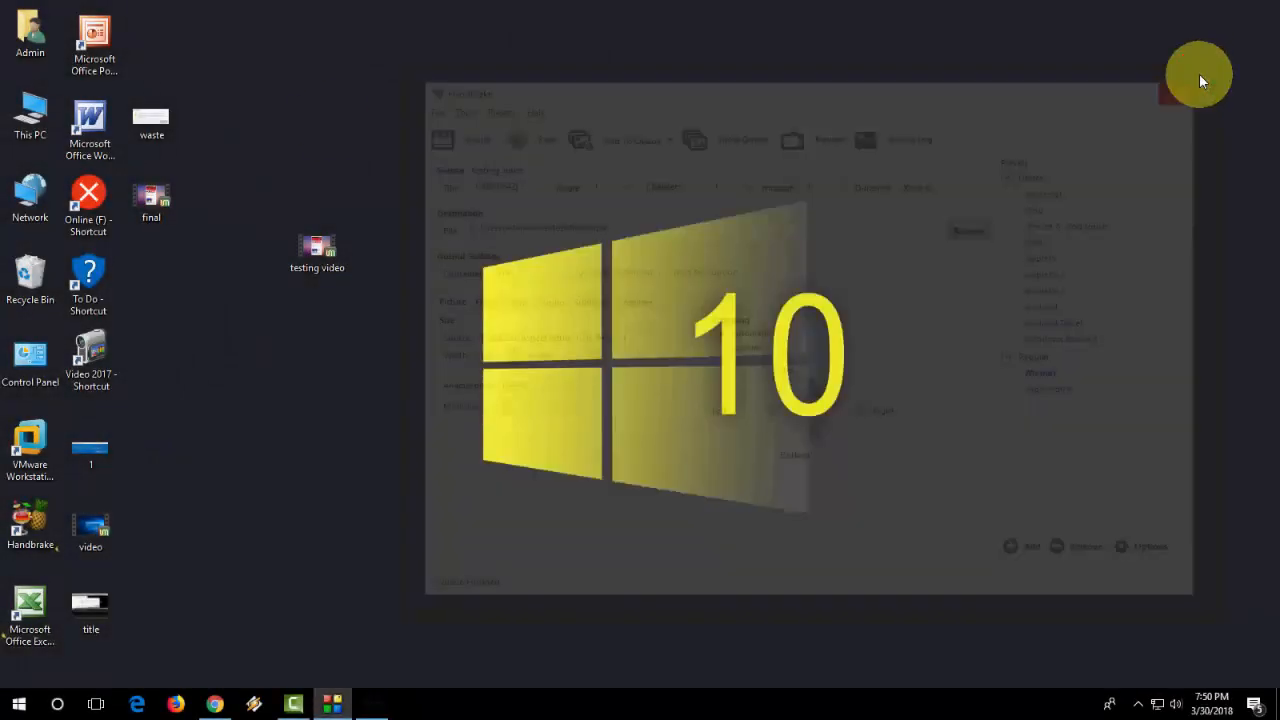
- Review the new 'final' file's Properties on the desktop, confirming a 55.1 MB MP4
{"action": "right_click", "coordinate": [152, 196]}
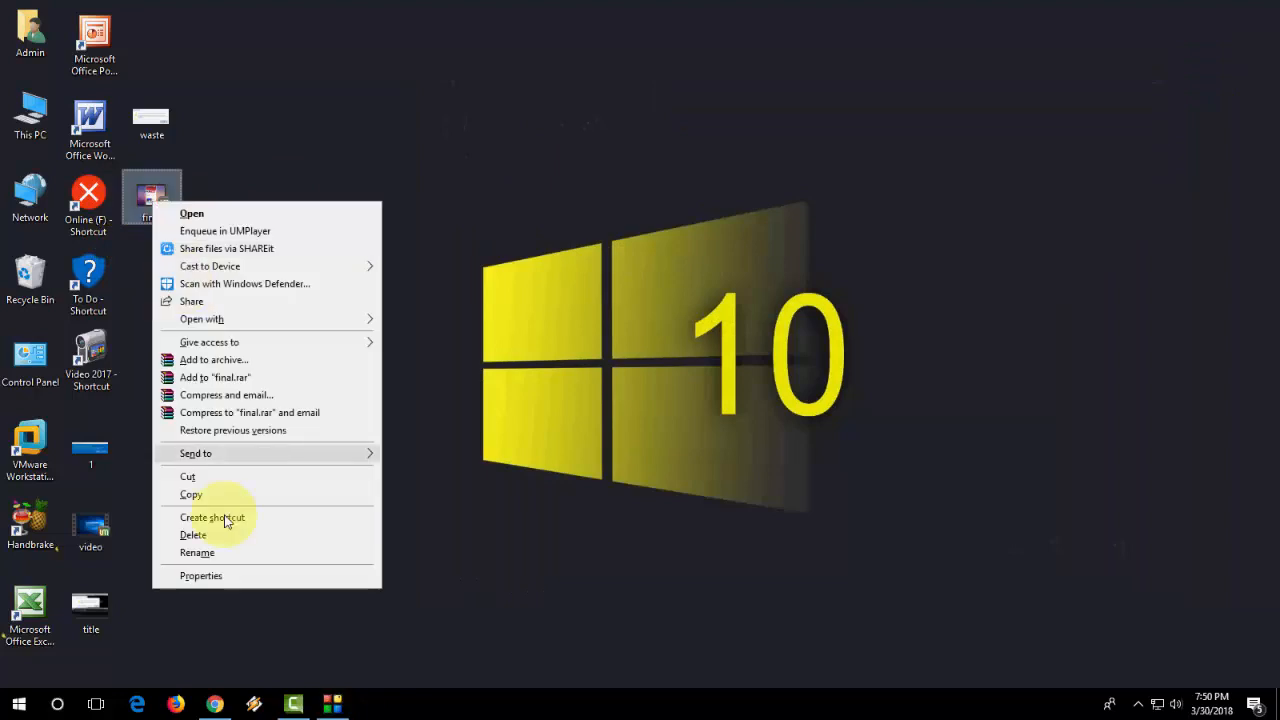
{"action": "left_click", "coordinate": [200, 576]}
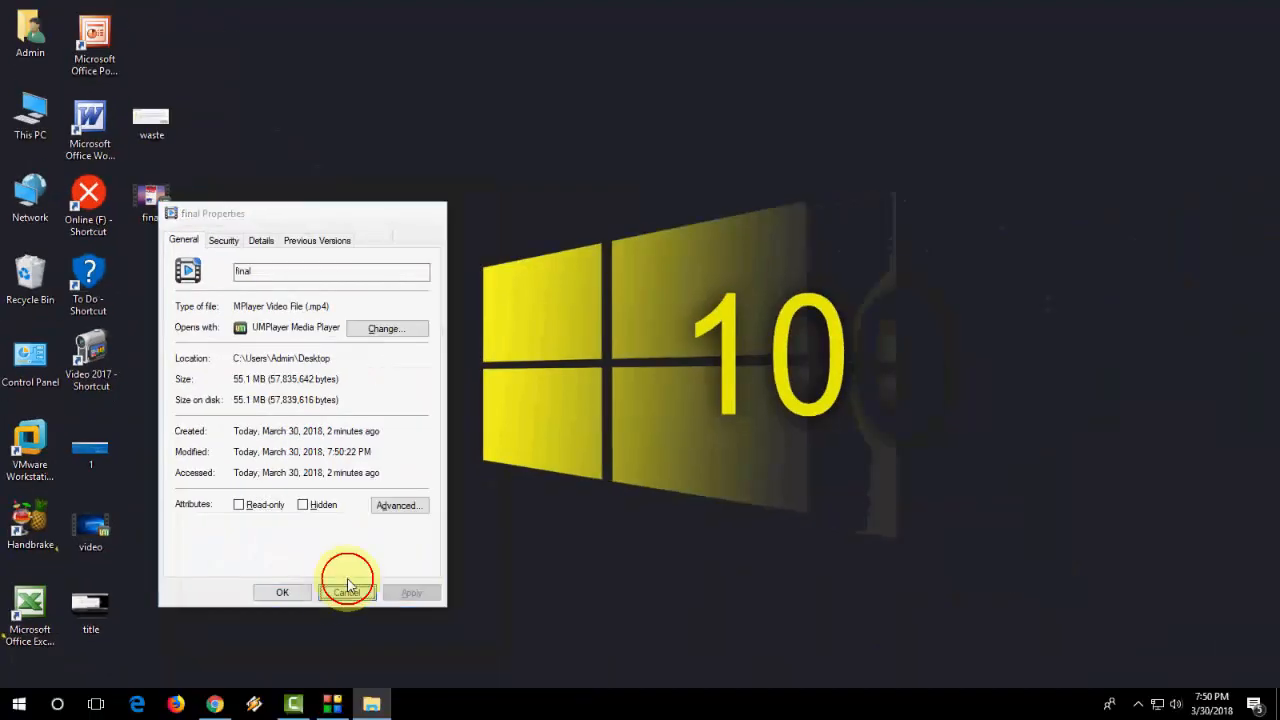
{"action": "left_click", "coordinate": [348, 592]}
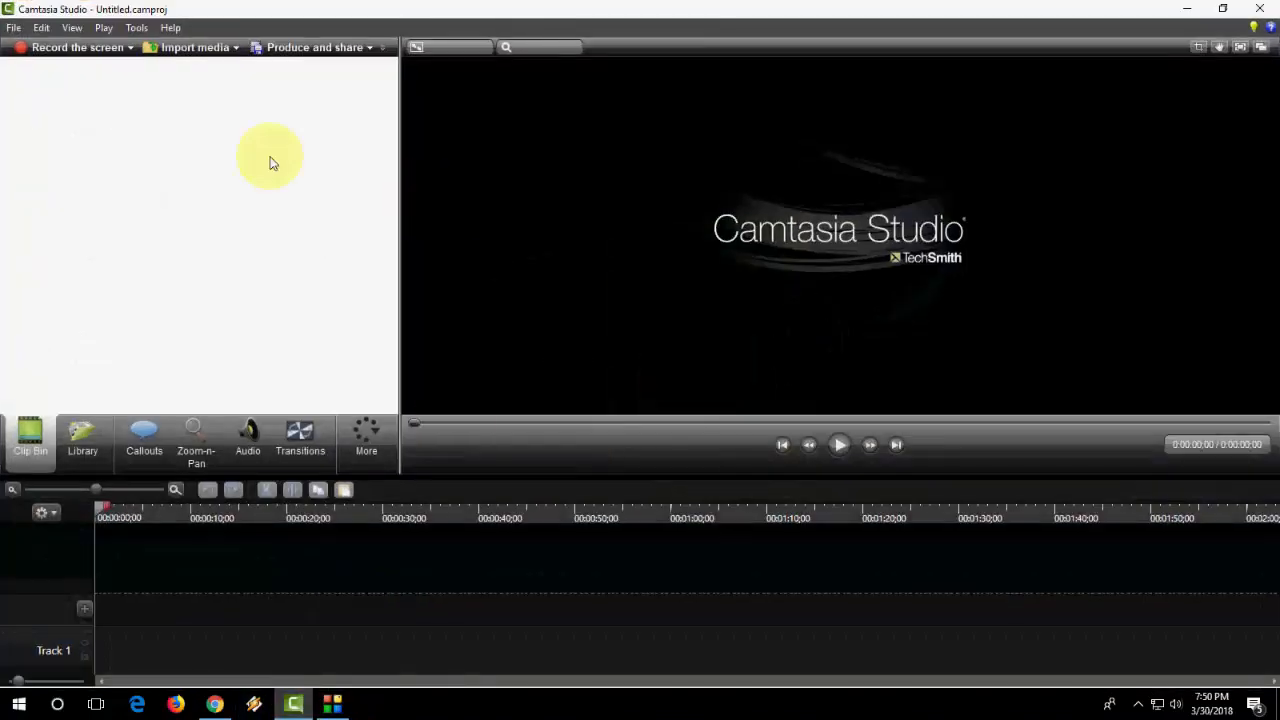
- Import final.mp4 from the Desktop so it lands in the Camtasia clip bin
{"action": "left_click", "coordinate": [188, 48]}
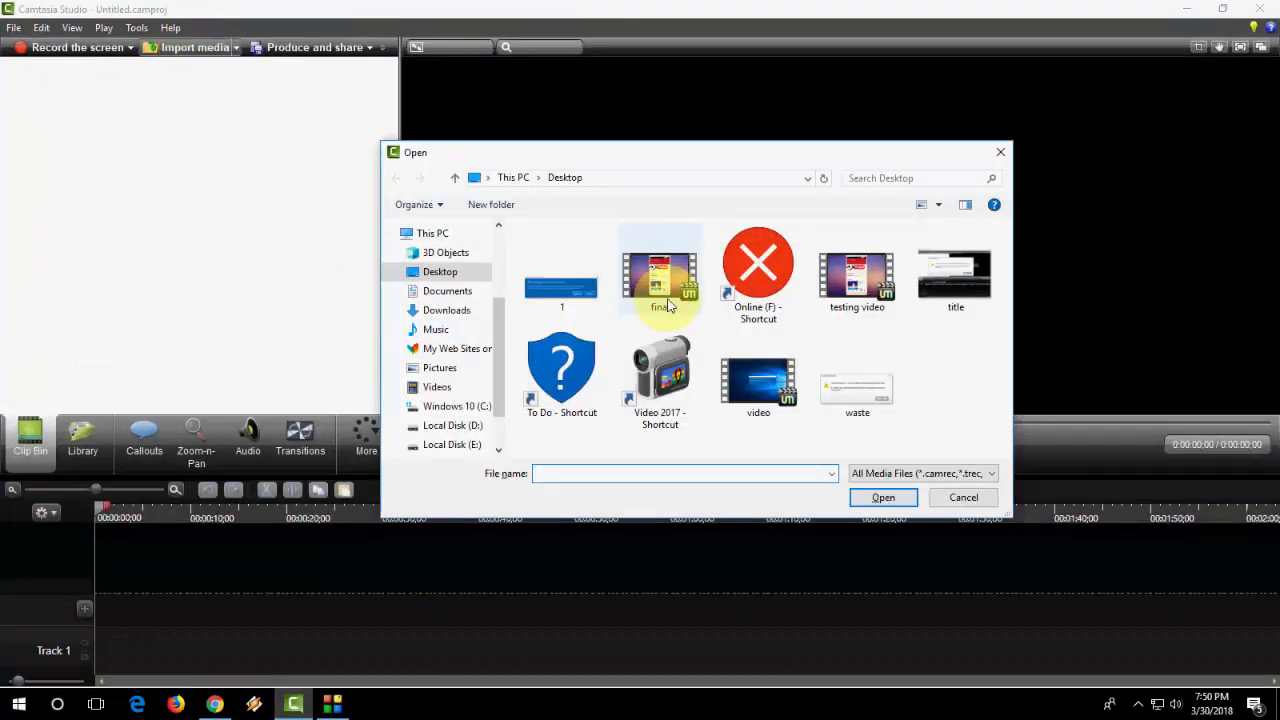
{"action": "double_click", "coordinate": [660, 270]}
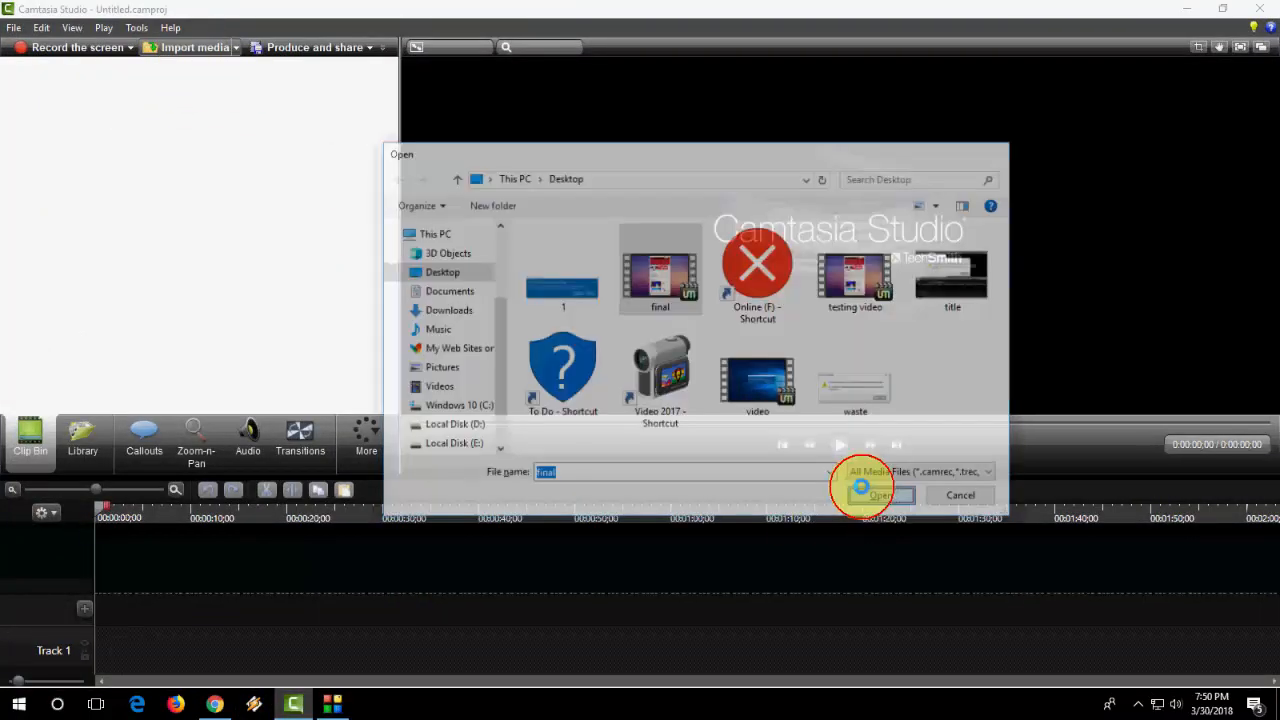
{"action": "left_click", "coordinate": [880, 496]}
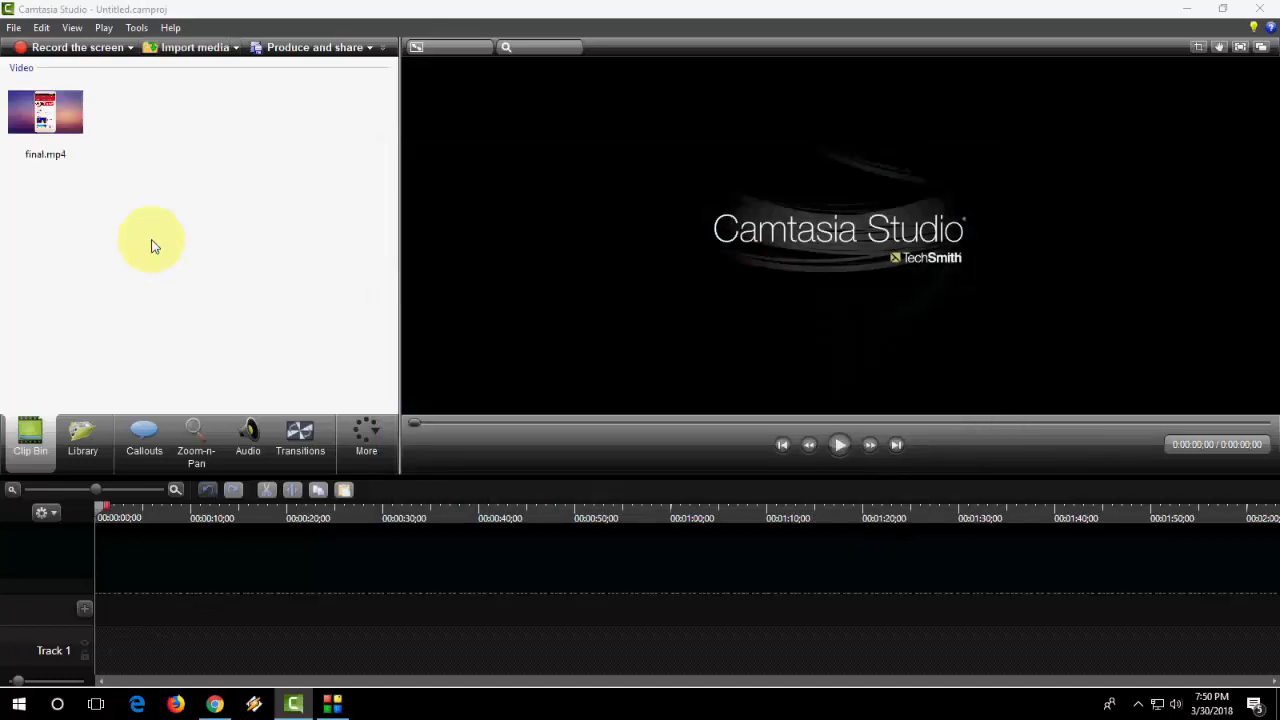